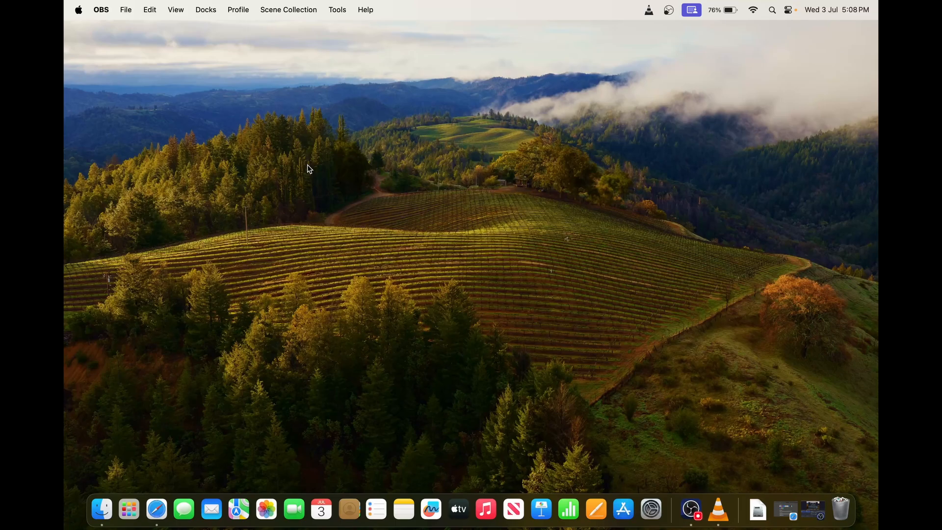
{"action": "mouse_move", "coordinate": [251, 329]}
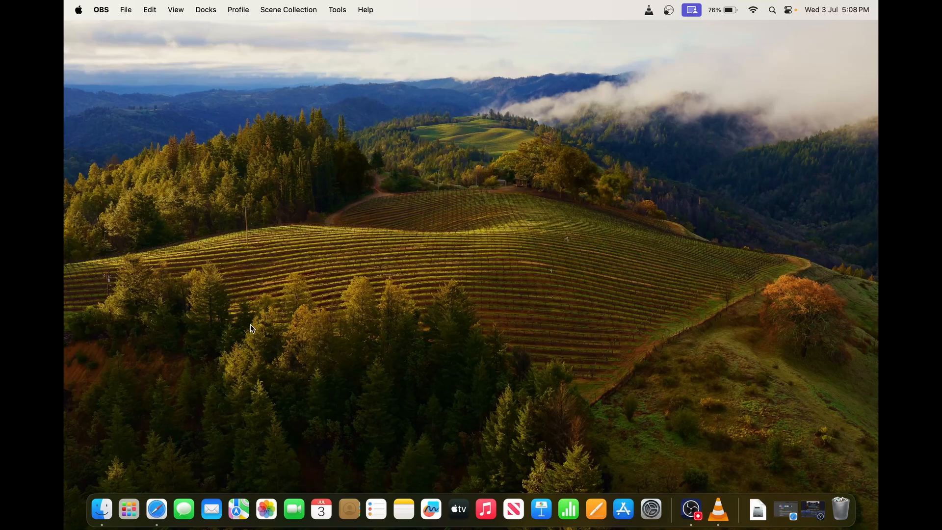
- Launch Safari from the Dock on the empty macOS desktop
{"action": "left_click", "coordinate": [156, 509]}
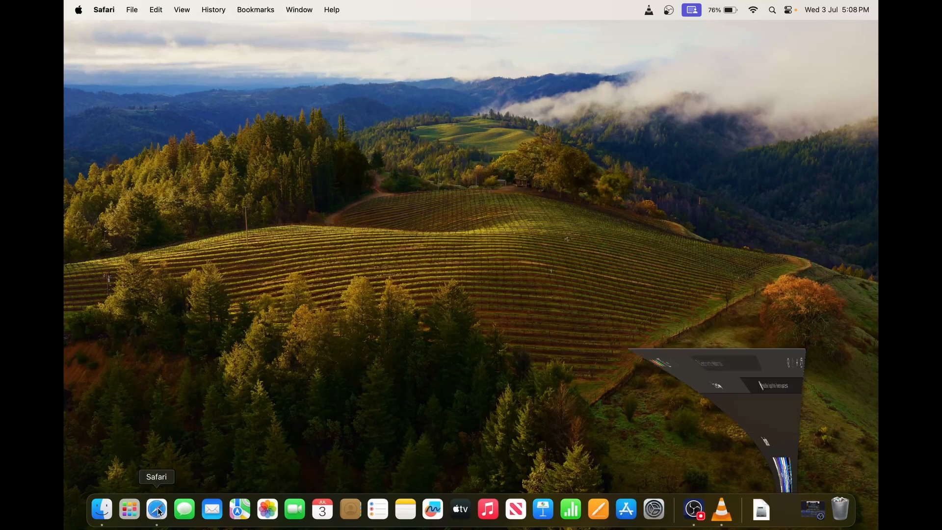
- Search 'vmware fusion free', open VMware's blog post, and follow its Fusion Pro download link
{"action": "left_click", "coordinate": [156, 509]}
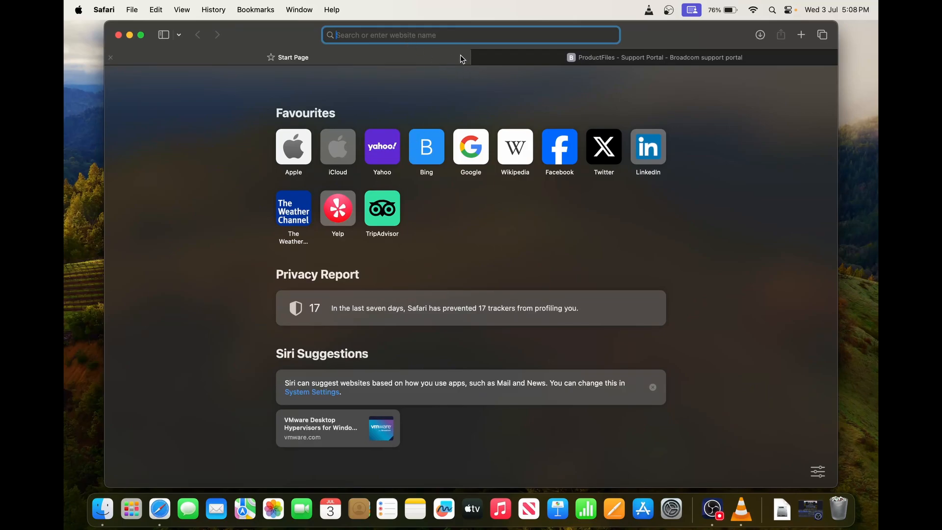
{"action": "type", "text": "vmware fusion free"}
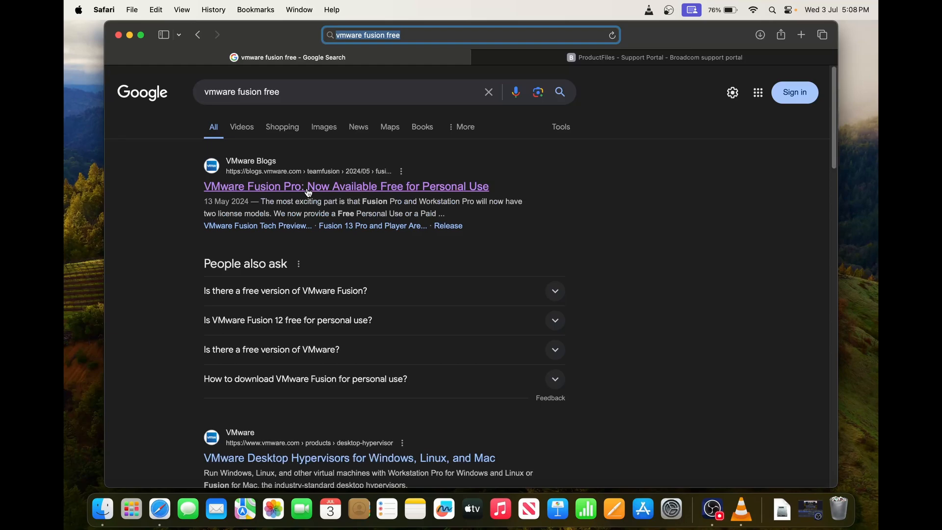
{"action": "left_click", "coordinate": [346, 187]}
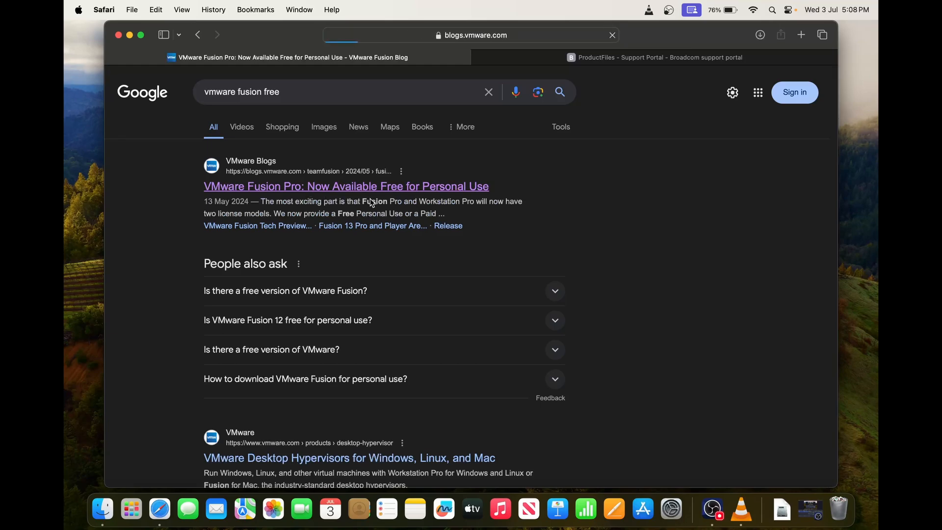
{"action": "left_click", "coordinate": [346, 187]}
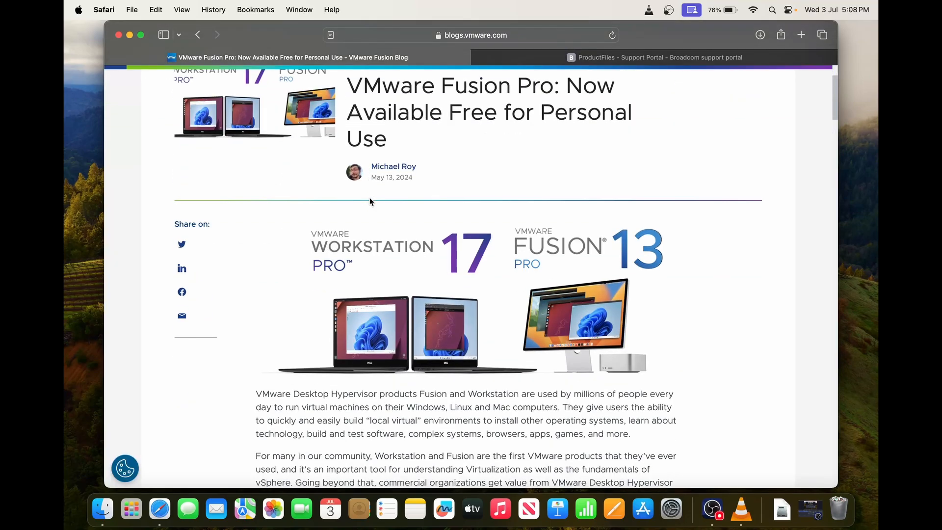
{"action": "scroll", "scroll_direction": "down", "scroll_amount": 3}
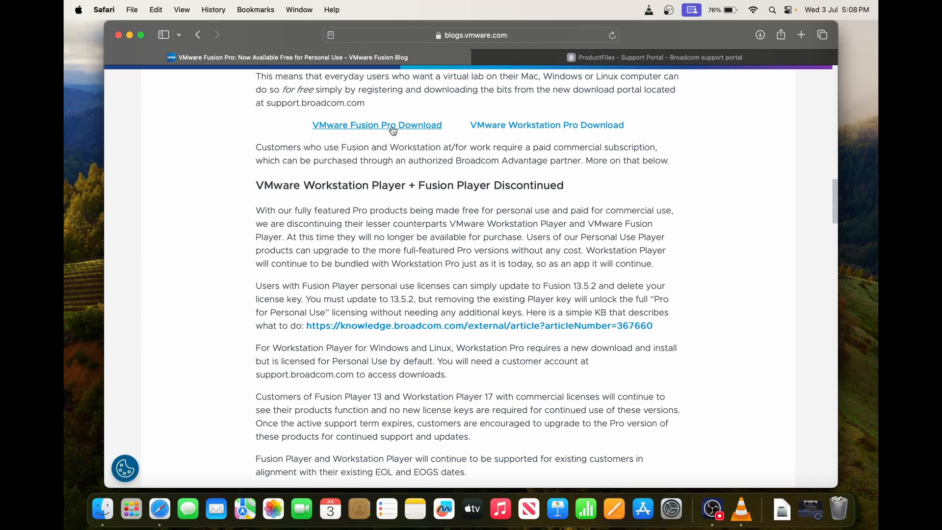
{"action": "left_click", "coordinate": [376, 125]}
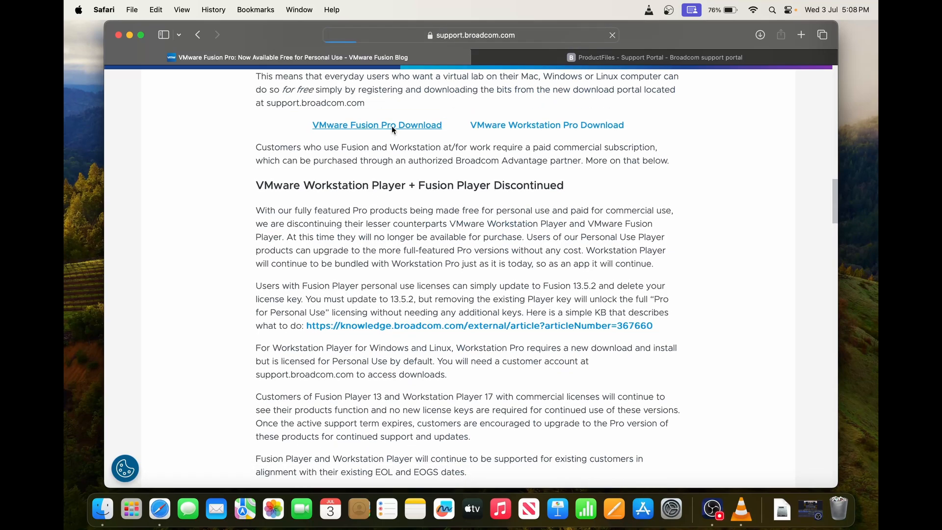
- Open the Broadcom VMware Fusion downloads page listing Fusion 13 Pro for Personal Use
{"action": "left_click", "coordinate": [376, 125]}
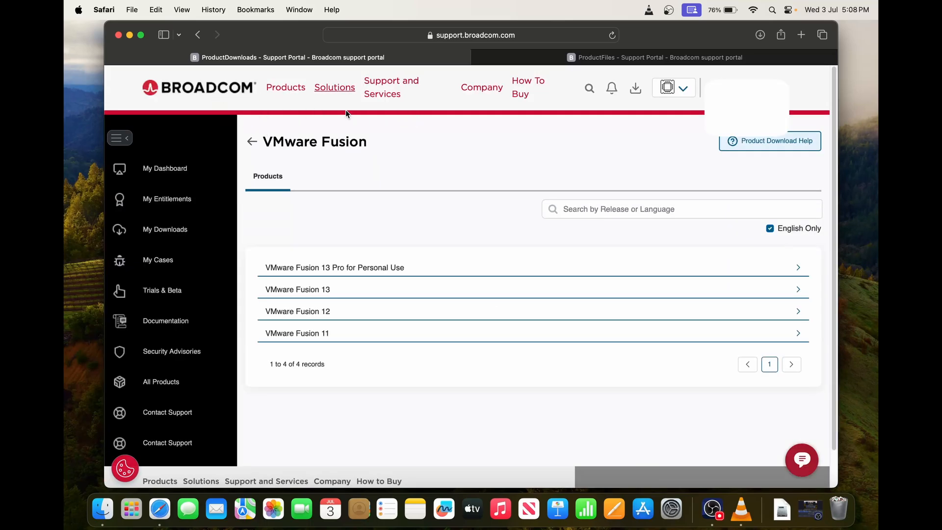
{"action": "mouse_move", "coordinate": [624, 158]}
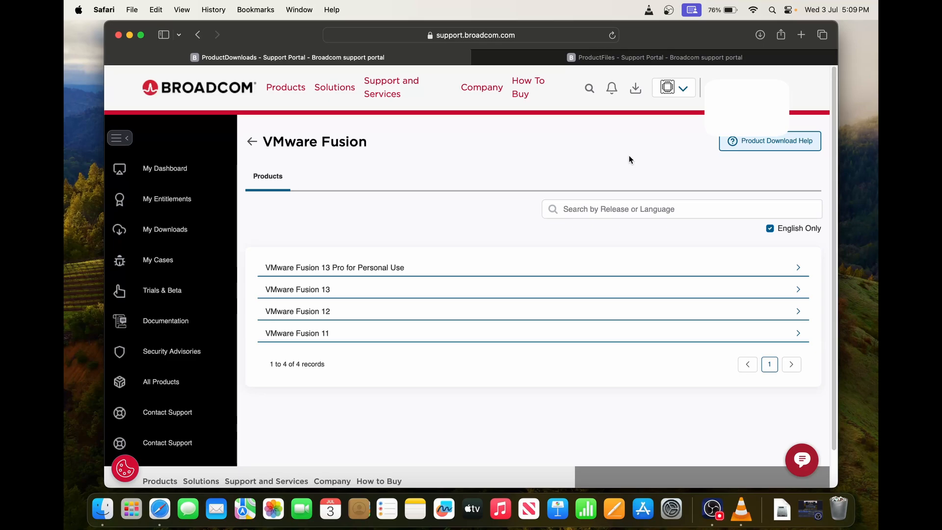
{"action": "mouse_move", "coordinate": [264, 276]}
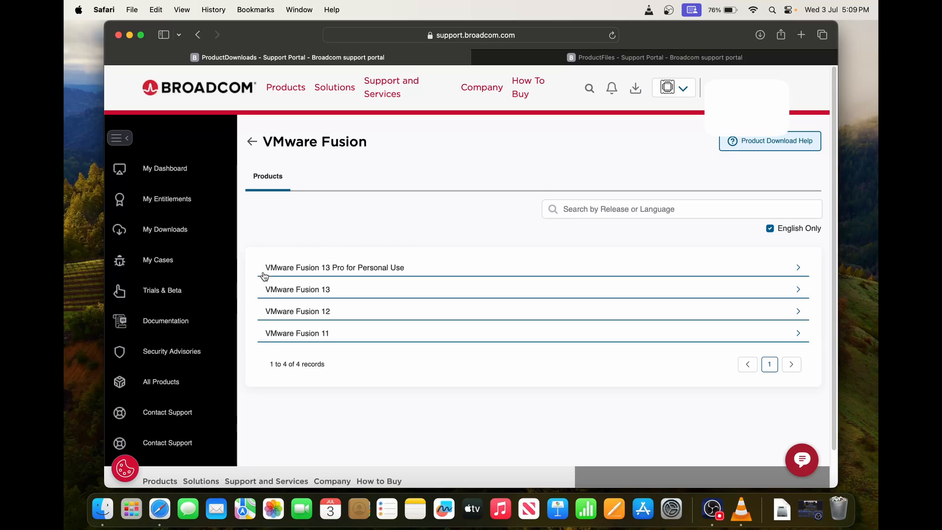
{"action": "mouse_move", "coordinate": [385, 277]}
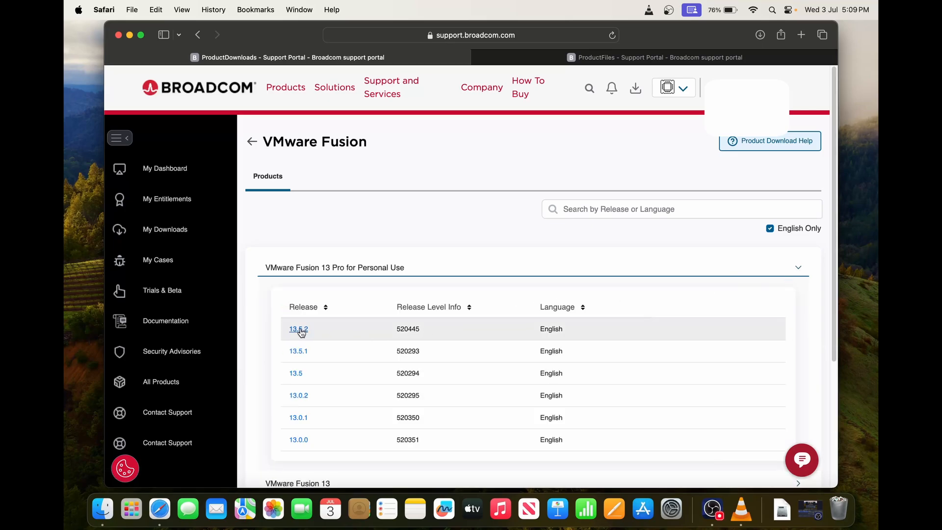
- Download the VMware Fusion 13.5.2 universal installer, allowing Safari downloads, and check its progress
{"action": "left_click", "coordinate": [299, 329]}
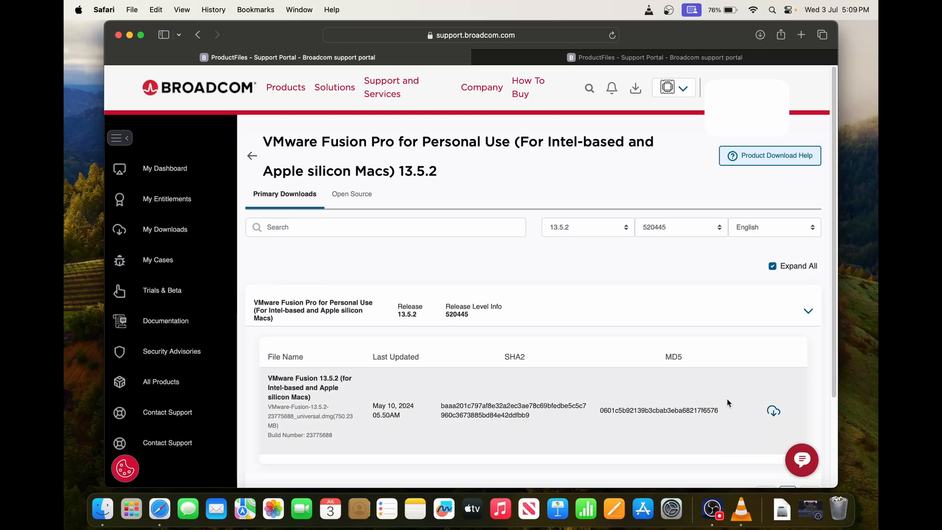
{"action": "mouse_move", "coordinate": [774, 411]}
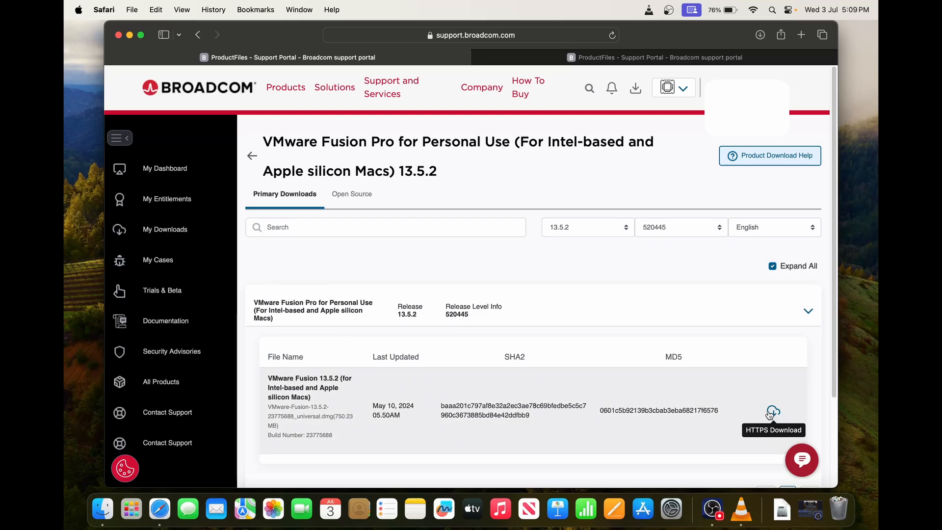
{"action": "left_click", "coordinate": [773, 412]}
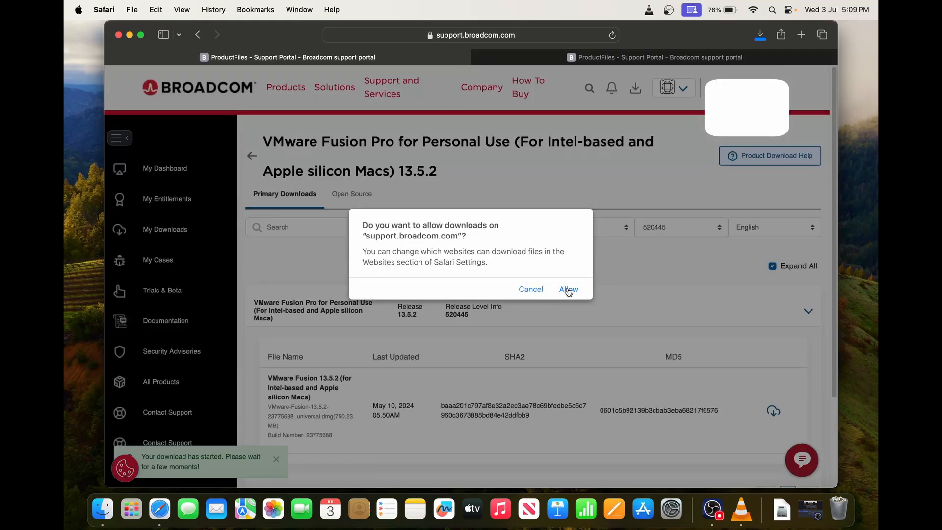
{"action": "left_click", "coordinate": [568, 288]}
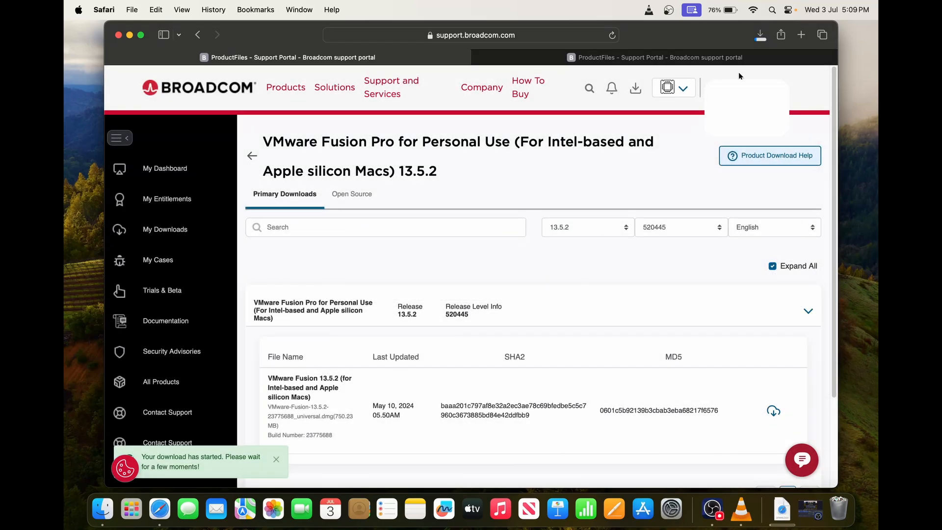
{"action": "left_click", "coordinate": [760, 35]}
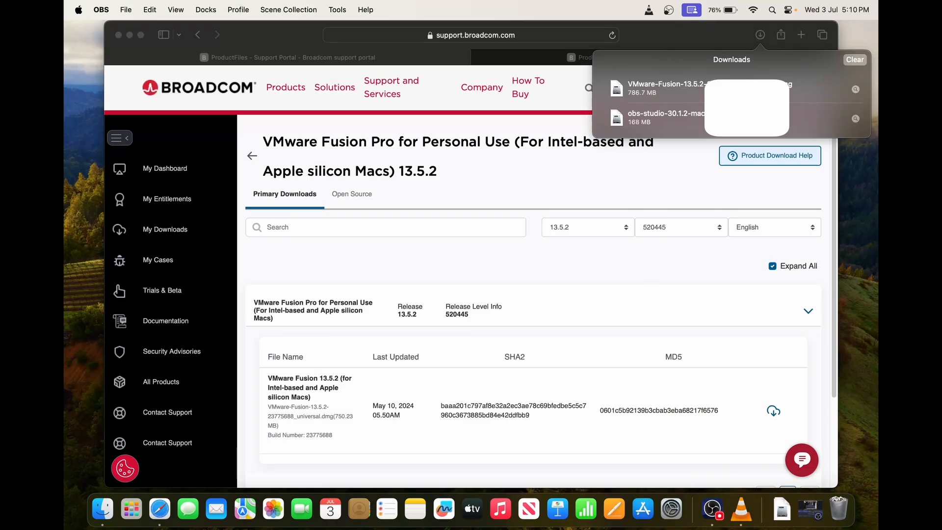
- Mount the downloaded VMware Fusion disk image and launch the VMware Fusion installer app
{"action": "left_click", "coordinate": [700, 89]}
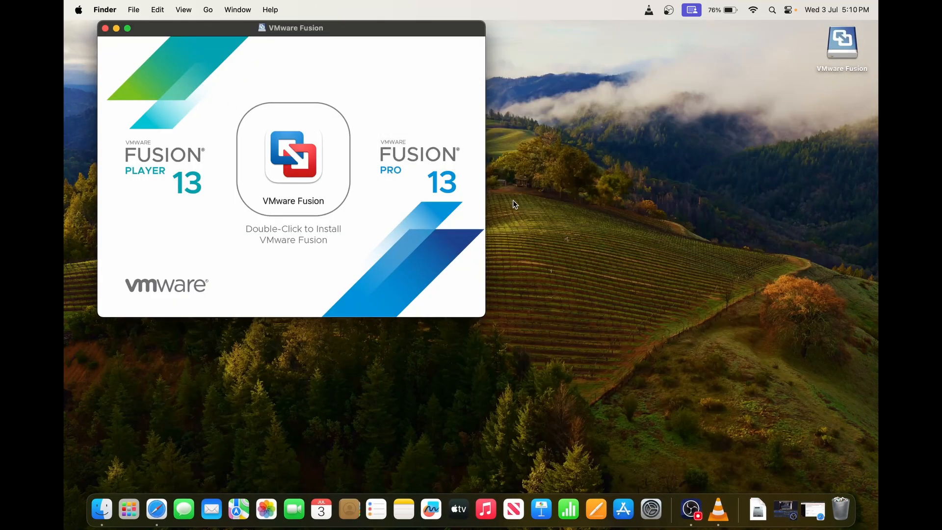
{"action": "mouse_move", "coordinate": [334, 77]}
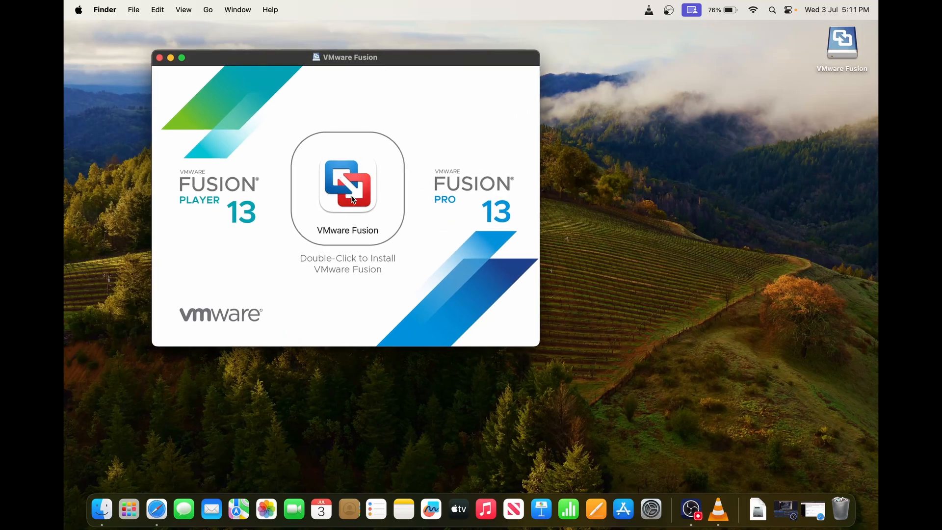
{"action": "left_click", "coordinate": [347, 183]}
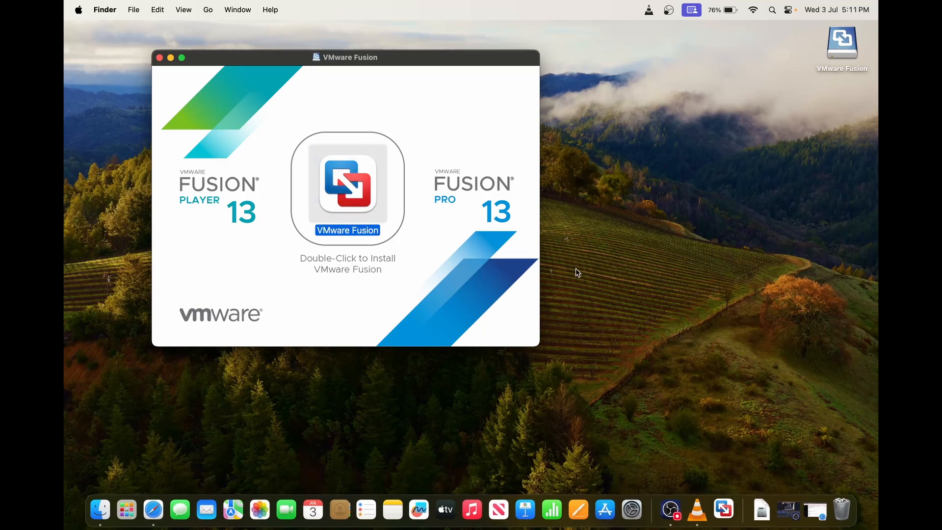
{"action": "double_click", "coordinate": [347, 188]}
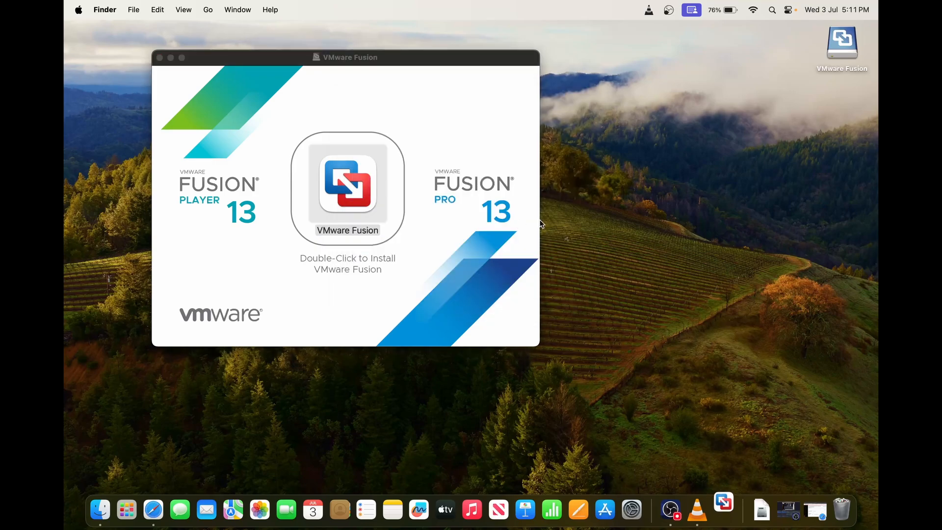
- Authorize Fusion's one-time setup with the administrator password, then launch the installed VMware Fusion
{"action": "double_click", "coordinate": [348, 187]}
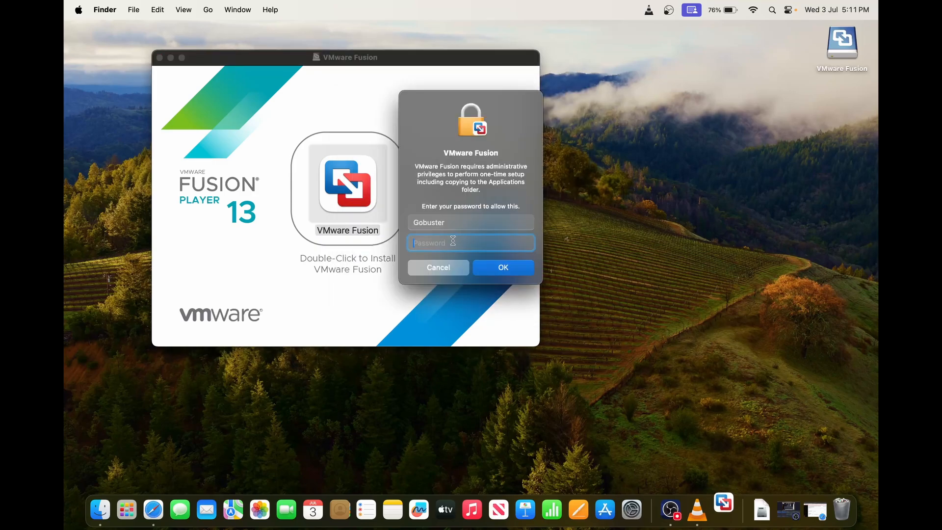
{"action": "left_click", "coordinate": [503, 267]}
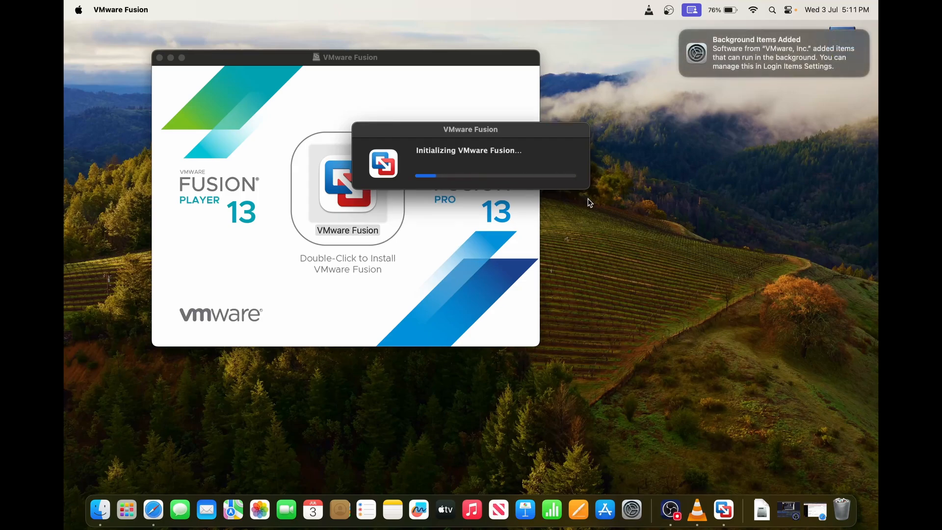
{"action": "mouse_move", "coordinate": [368, 115]}
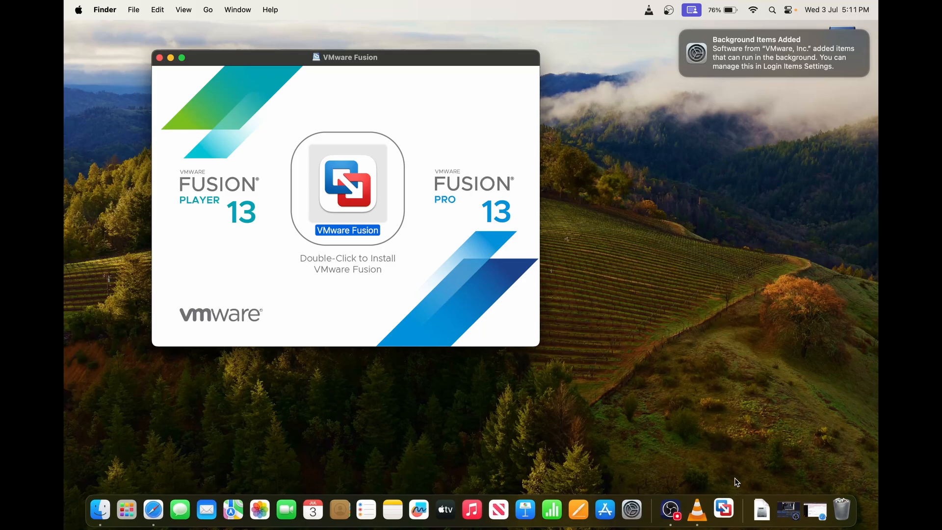
{"action": "double_click", "coordinate": [347, 187]}
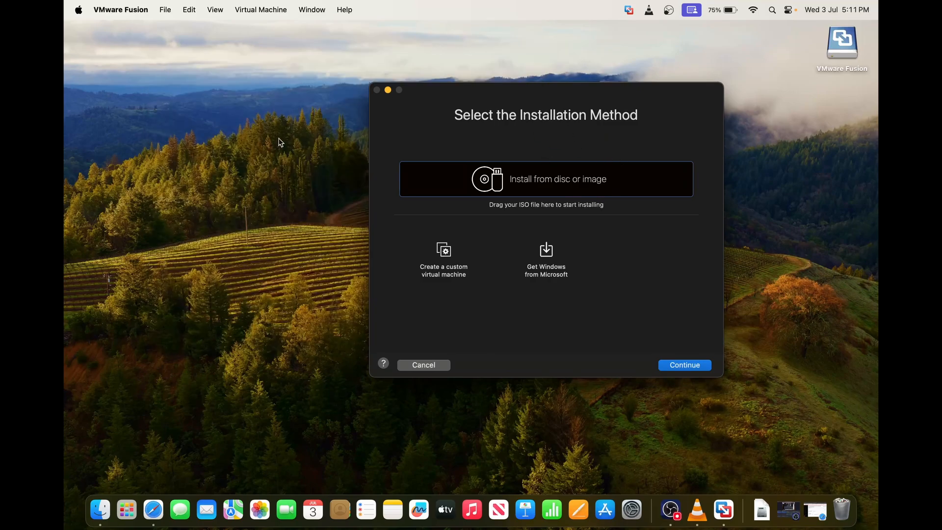
{"action": "mouse_move", "coordinate": [538, 195]}
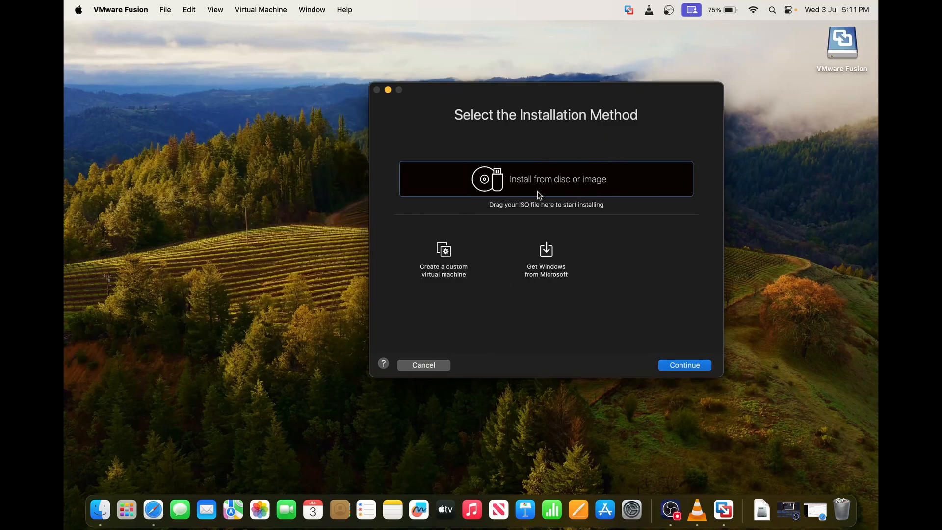
{"action": "mouse_move", "coordinate": [553, 262]}
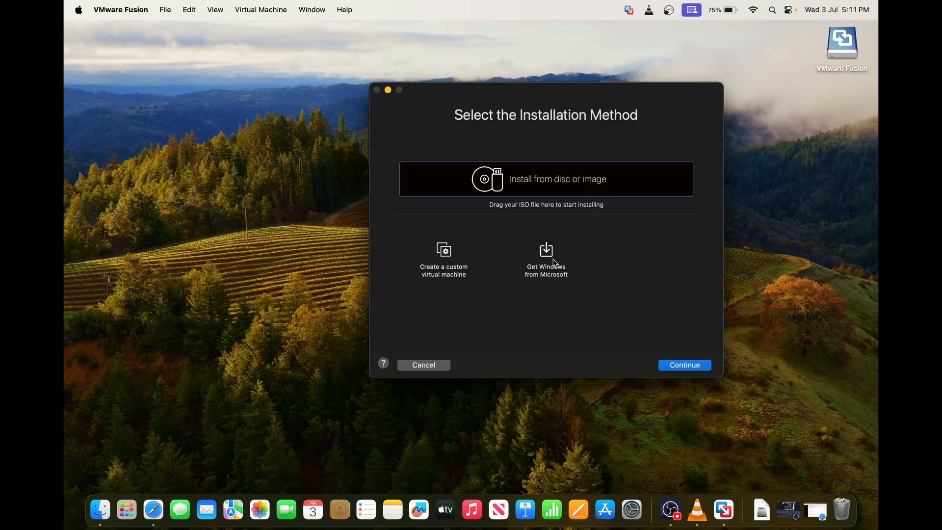
{"action": "mouse_move", "coordinate": [580, 198]}
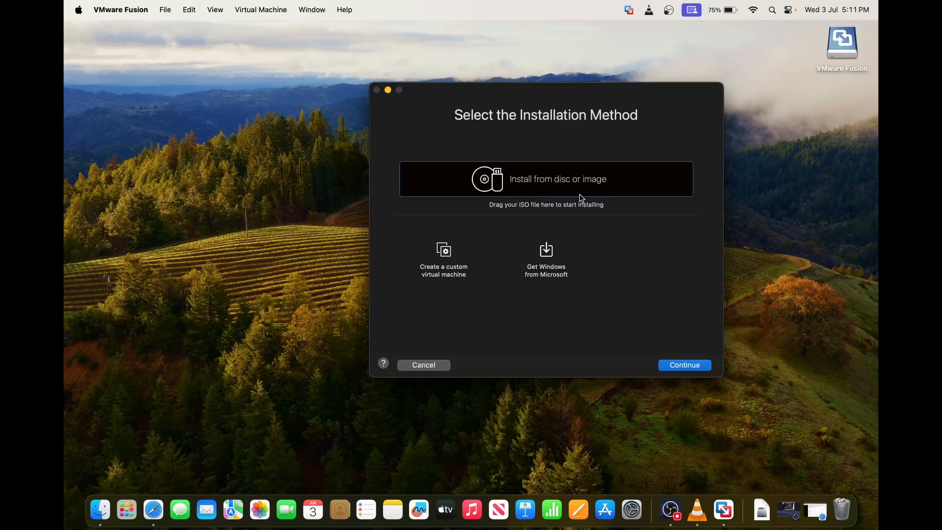
{"action": "mouse_move", "coordinate": [471, 275]}
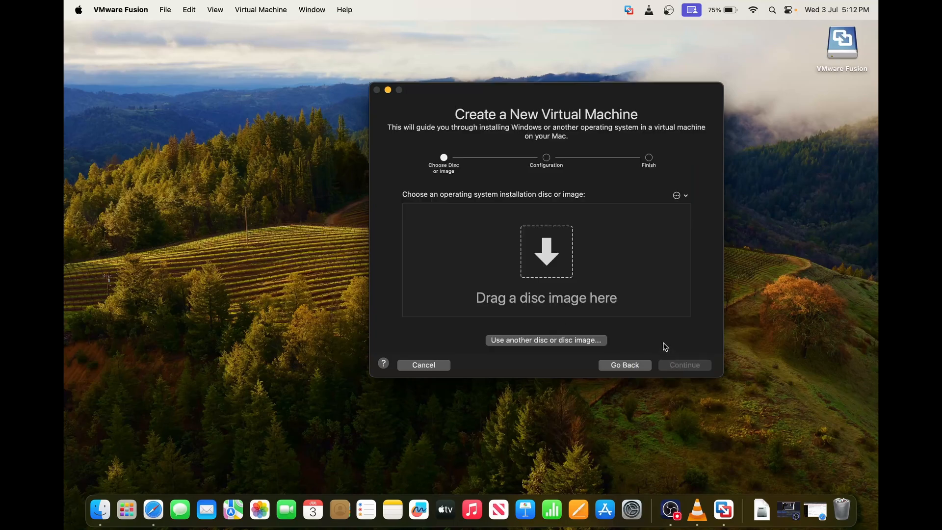
{"action": "mouse_move", "coordinate": [579, 271]}
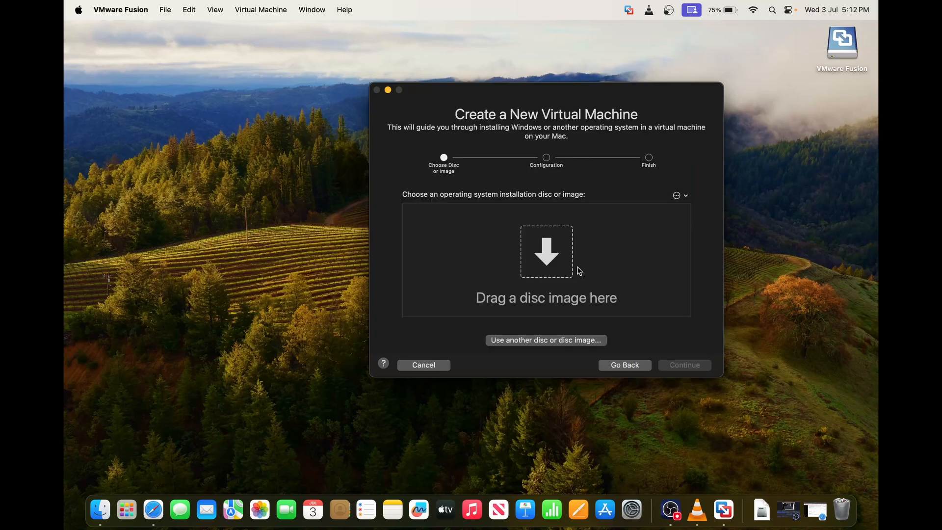
{"action": "mouse_move", "coordinate": [568, 271]}
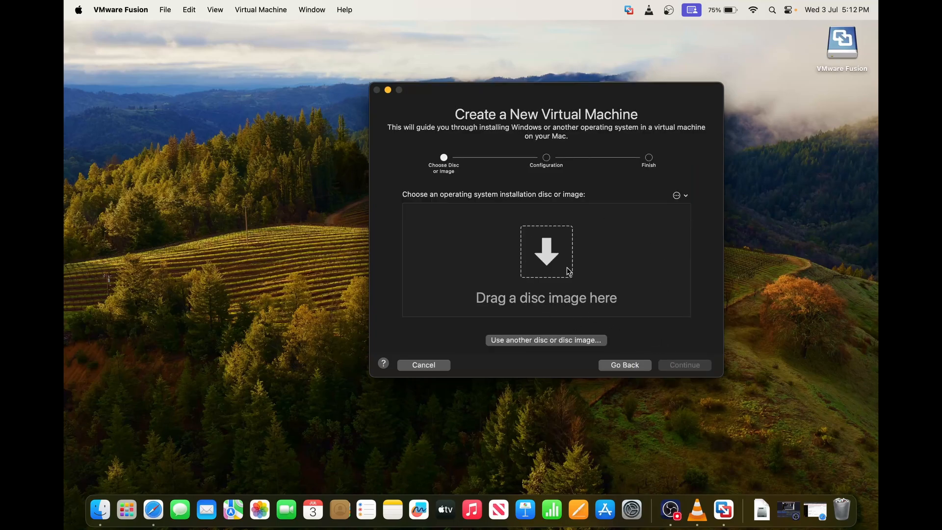
{"action": "mouse_move", "coordinate": [661, 290]}
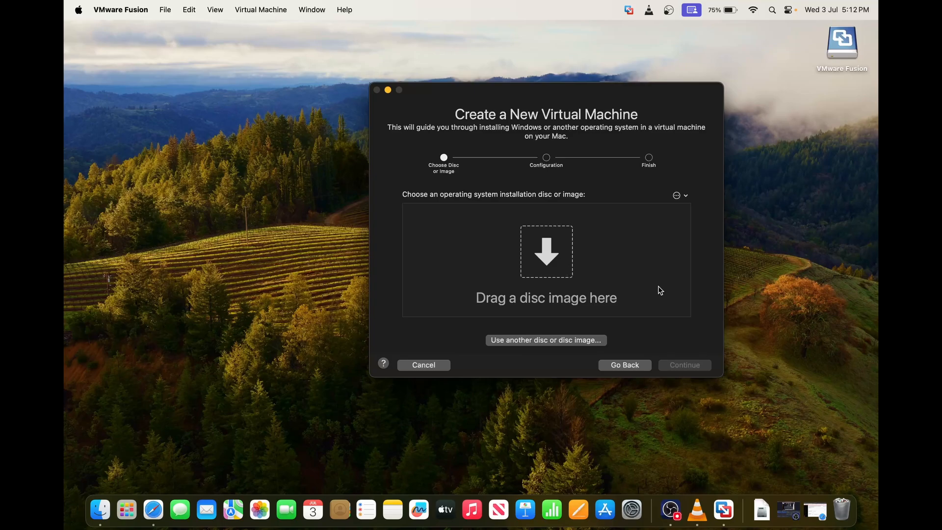
{"action": "mouse_move", "coordinate": [658, 296]}
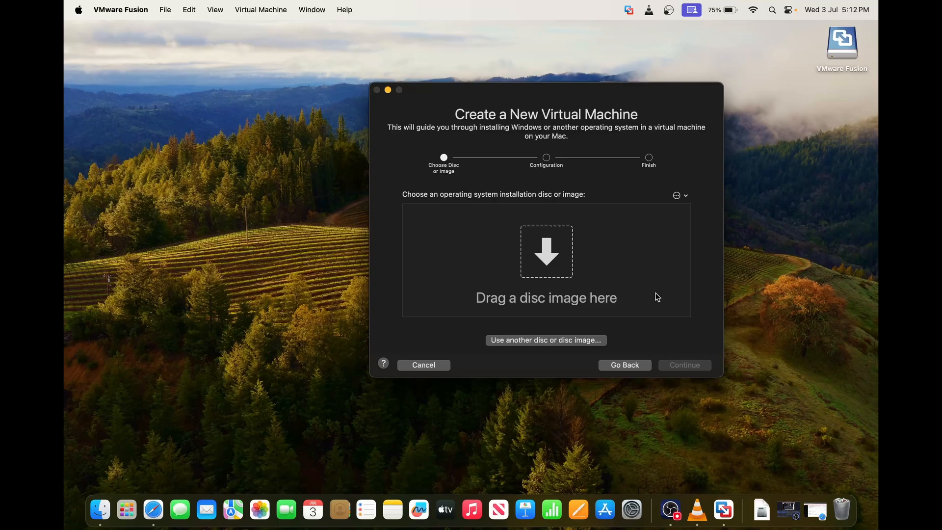
{"action": "mouse_move", "coordinate": [580, 305]}
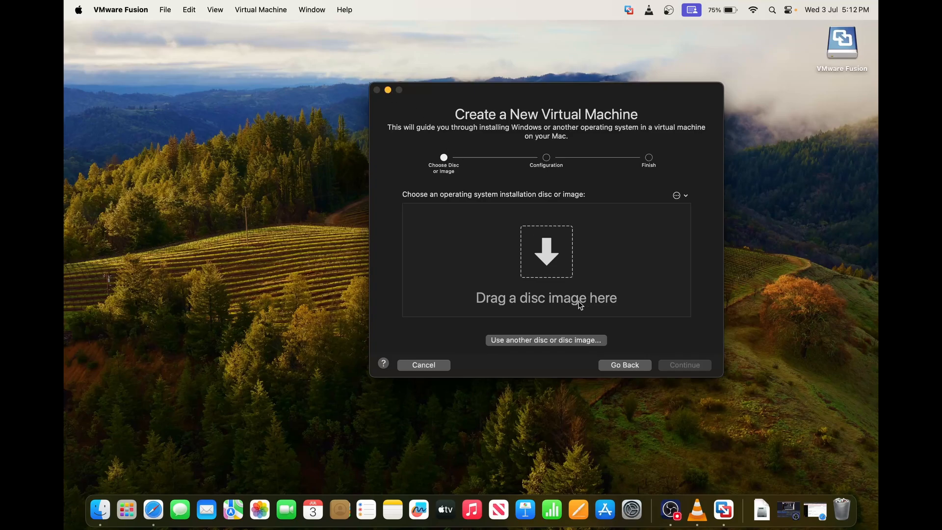
- Cancel the Create a New Virtual Machine wizard and centre the empty library window
{"action": "left_click", "coordinate": [423, 364]}
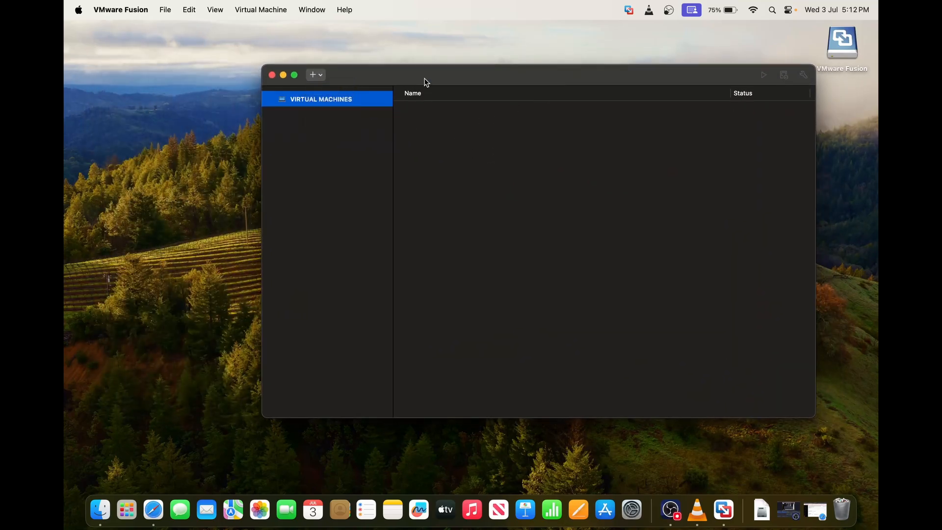
{"action": "left_click_drag", "start_coordinate": [424, 74], "coordinate": [402, 84]}
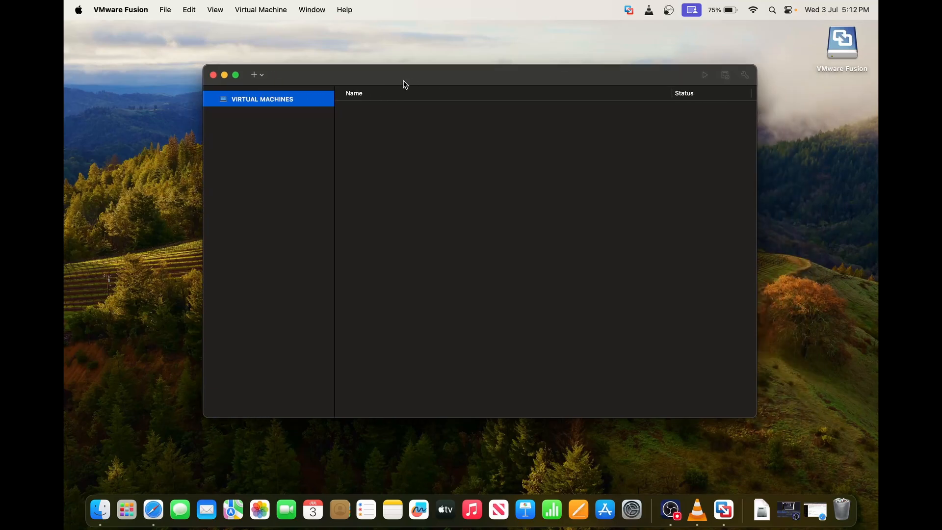